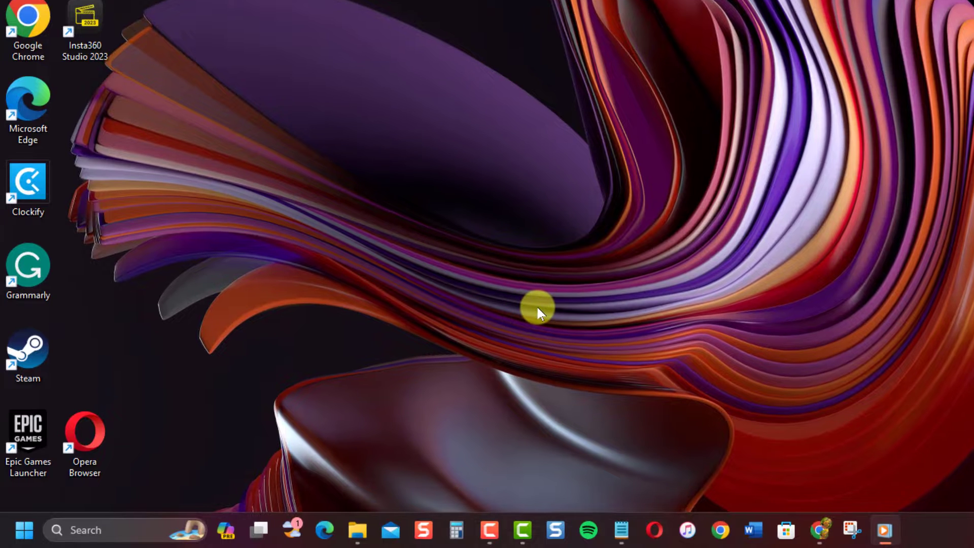
Launch gpedit.msc from the Run box to open the Local Group Policy Editor
key("Win+r")
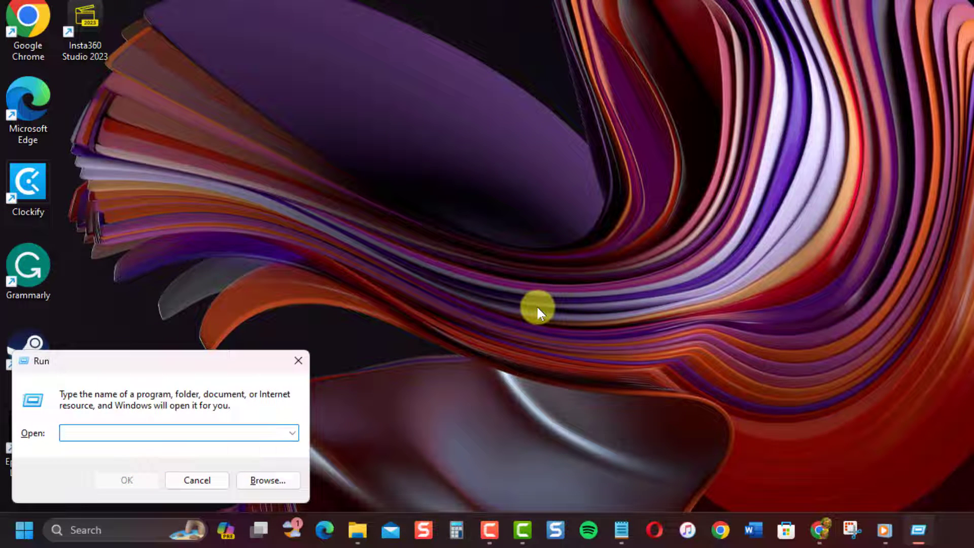
type("gpedit.msc")
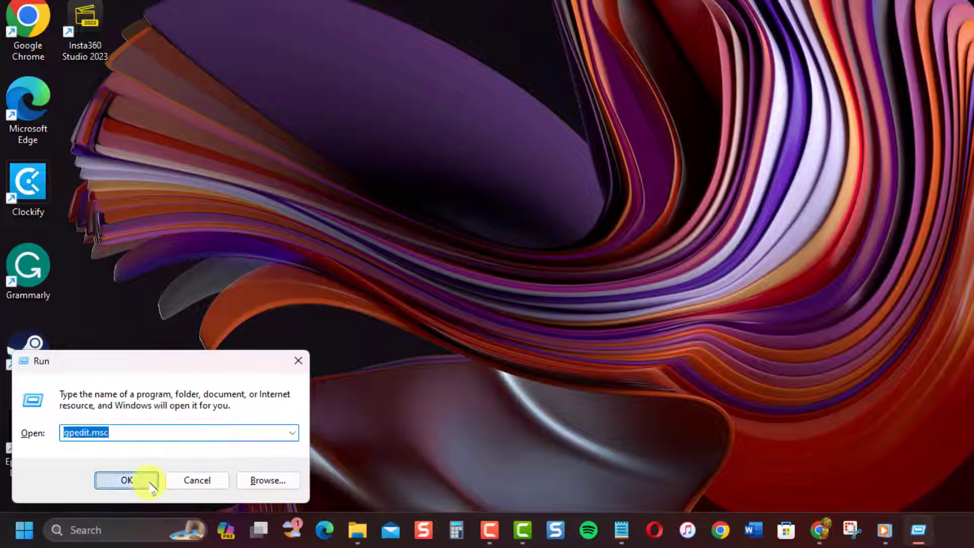
left_click(127, 480)
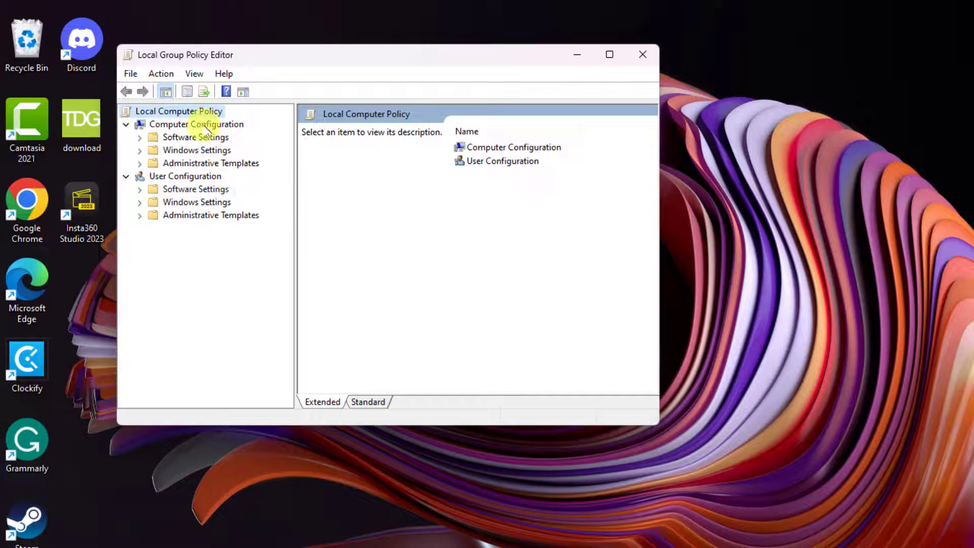
Navigate to Computer Configuration > Administrative Templates > Windows Components > App Package Deployment
left_click(197, 124)
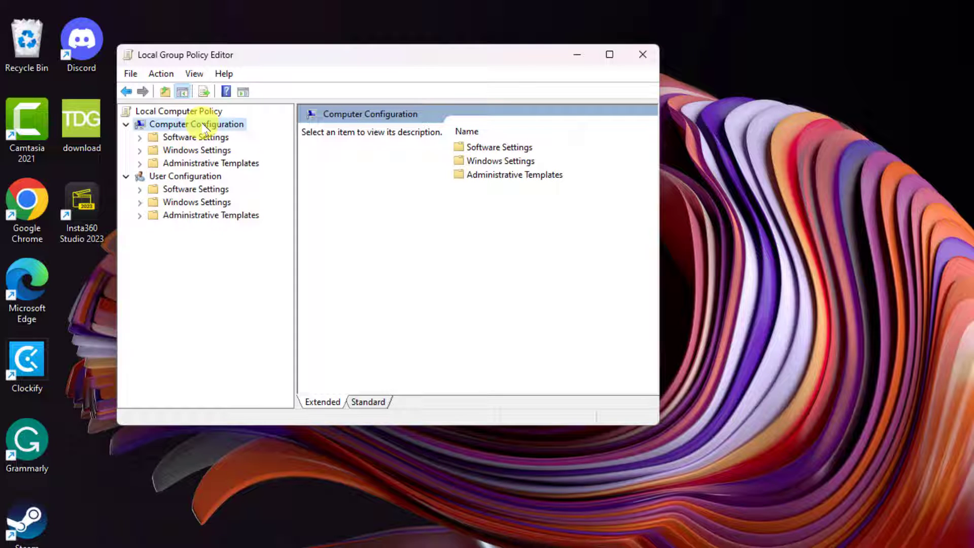
left_click(140, 163)
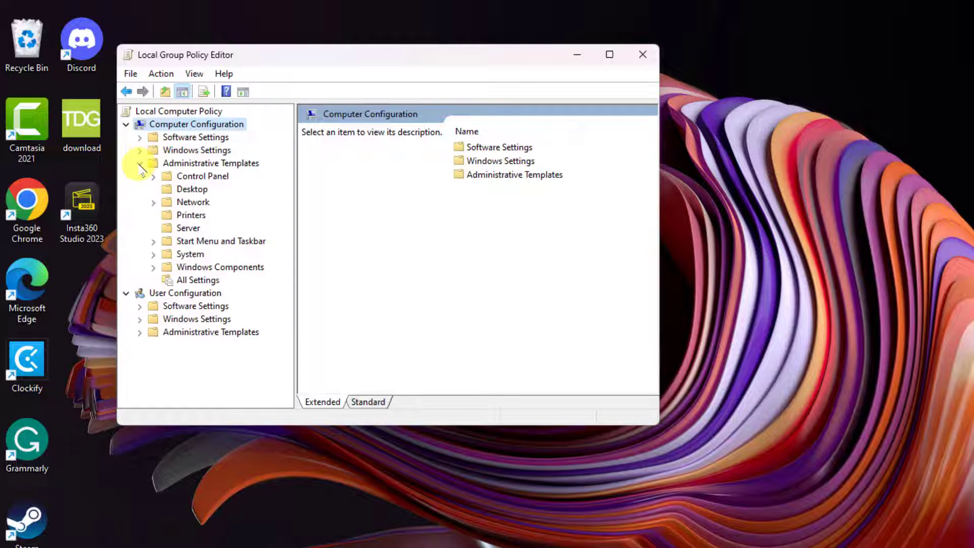
left_click(153, 266)
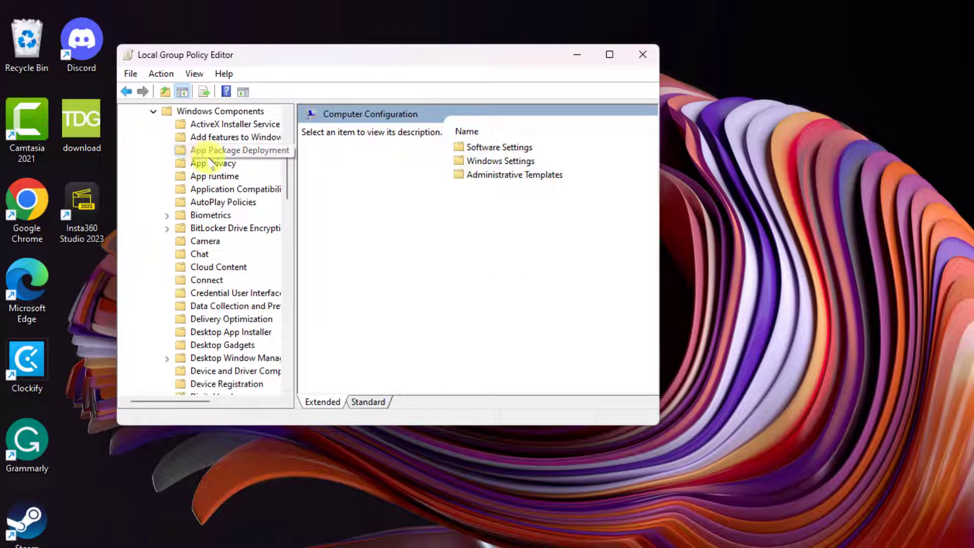
left_click(239, 150)
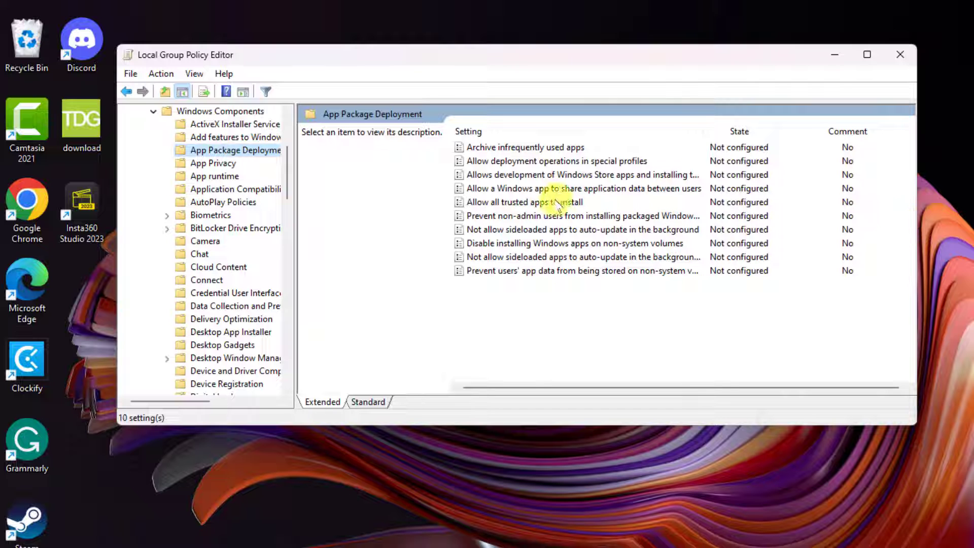
Set 'Allow all trusted apps to install' to Disabled, then apply and confirm
double_click(524, 202)
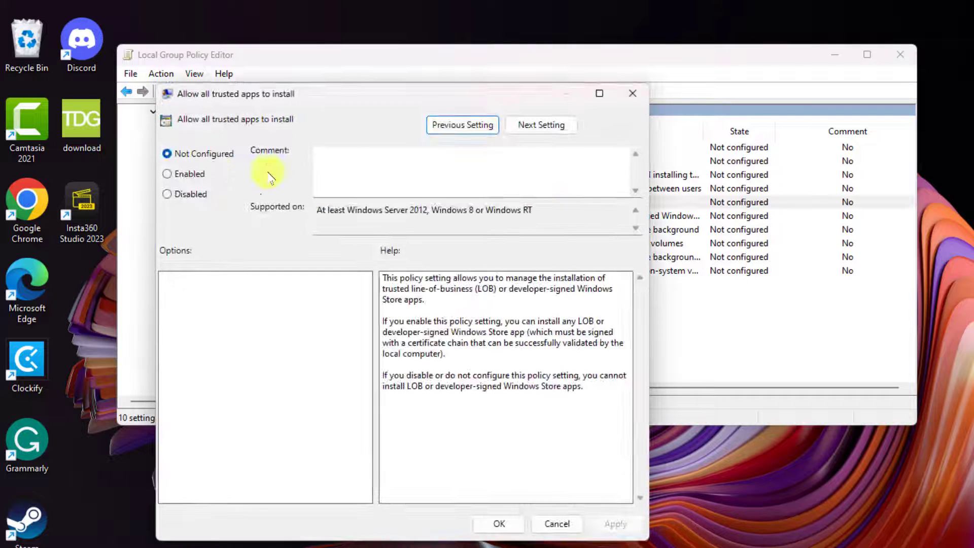
left_click(166, 194)
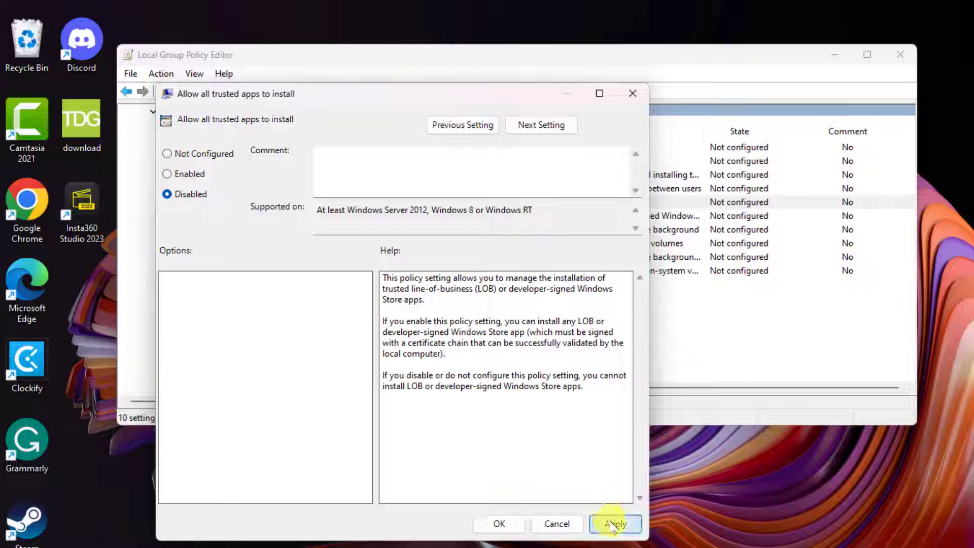
left_click(615, 524)
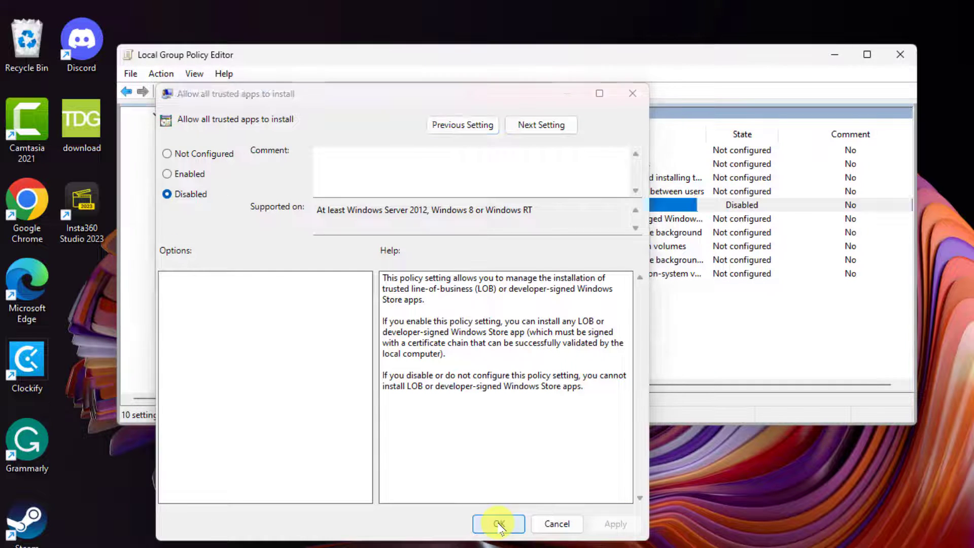
left_click(498, 523)
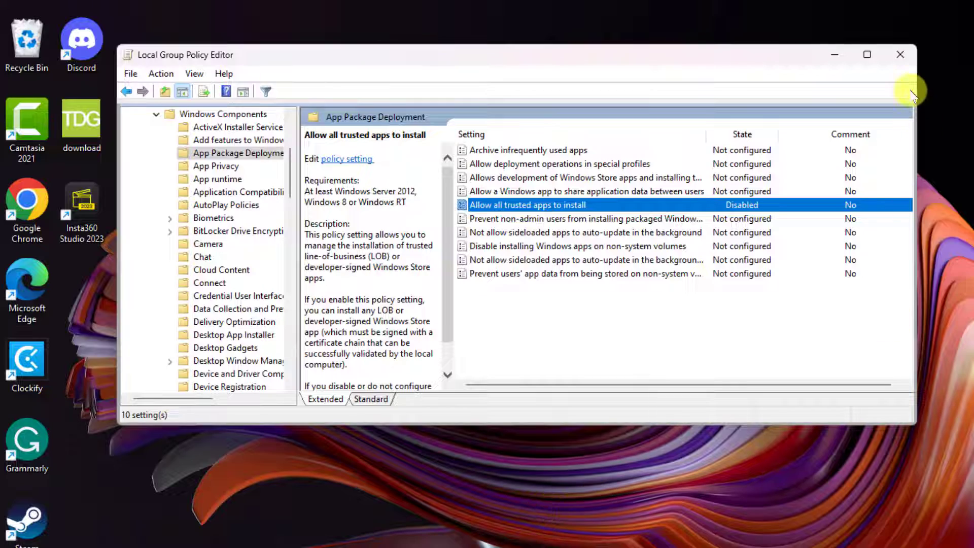
Close Group Policy Editor and start regedit from the Run box
left_click(900, 54)
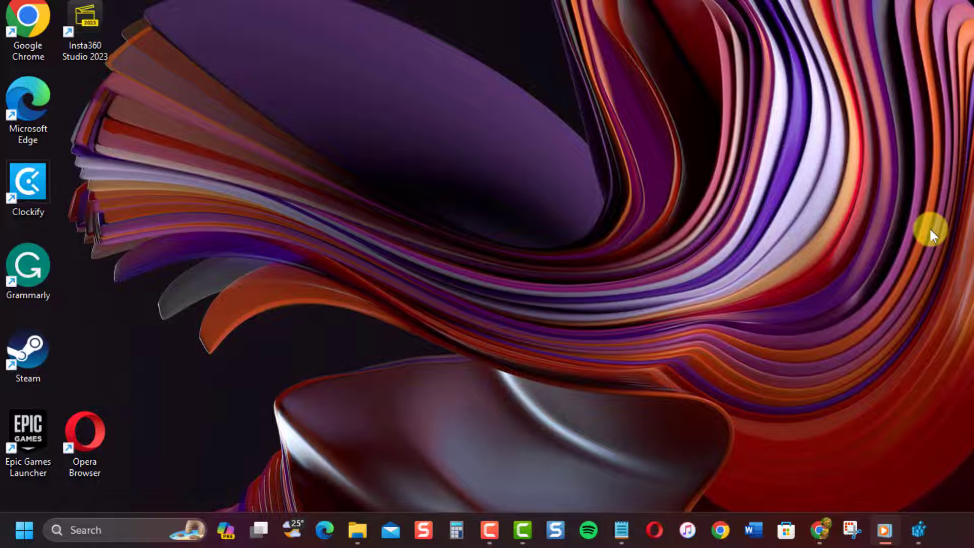
key("Win+r")
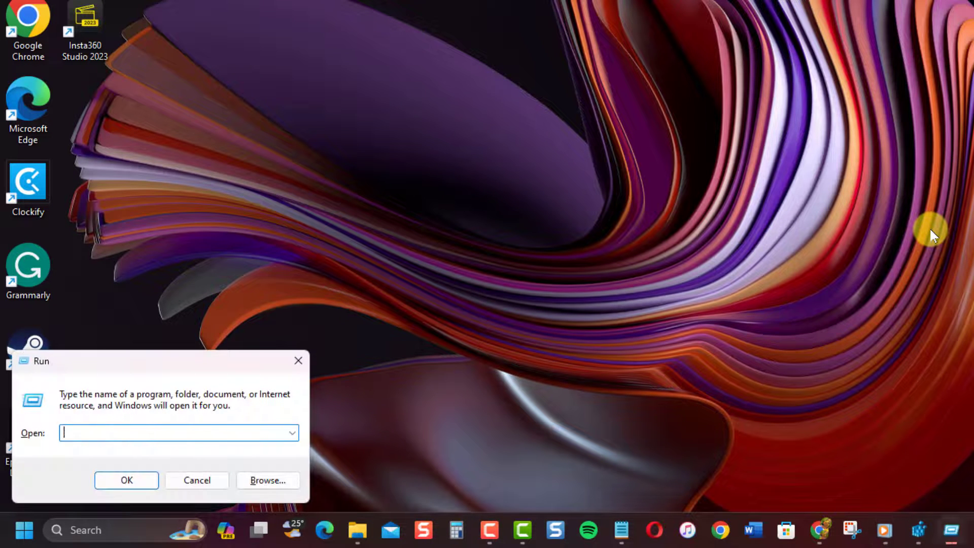
left_click(197, 481)
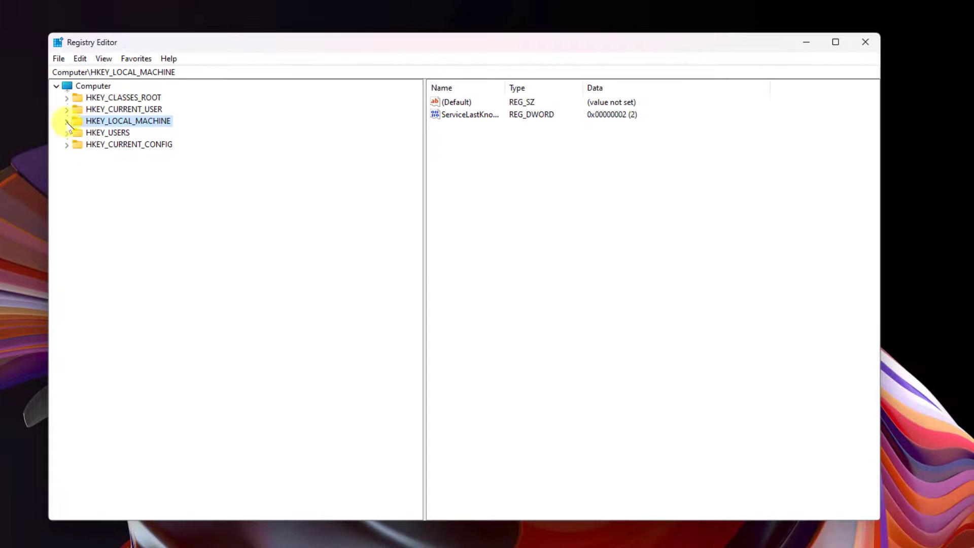
Browse to HKEY_LOCAL_MACHINE\SOFTWARE\Policies\Microsoft\Windows in Registry Editor
left_click(66, 121)
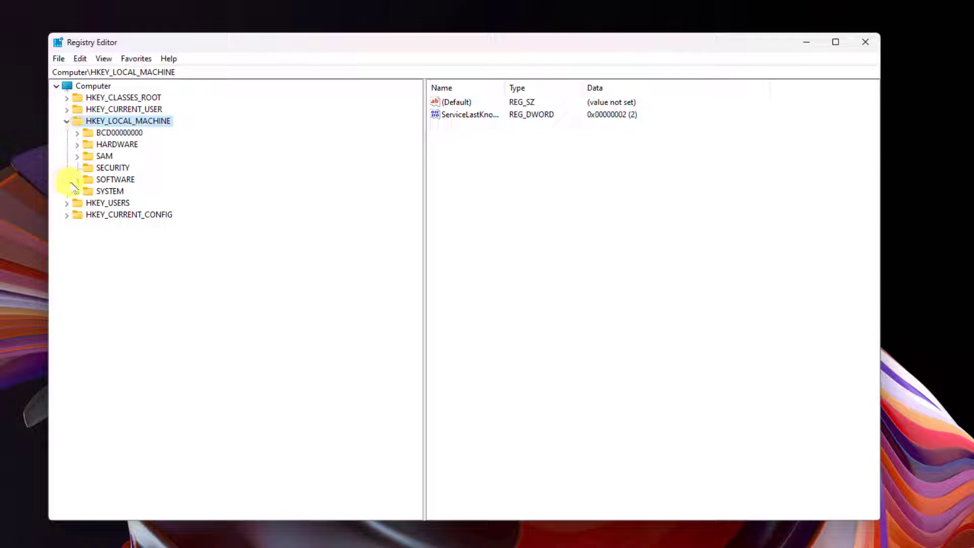
left_click(77, 180)
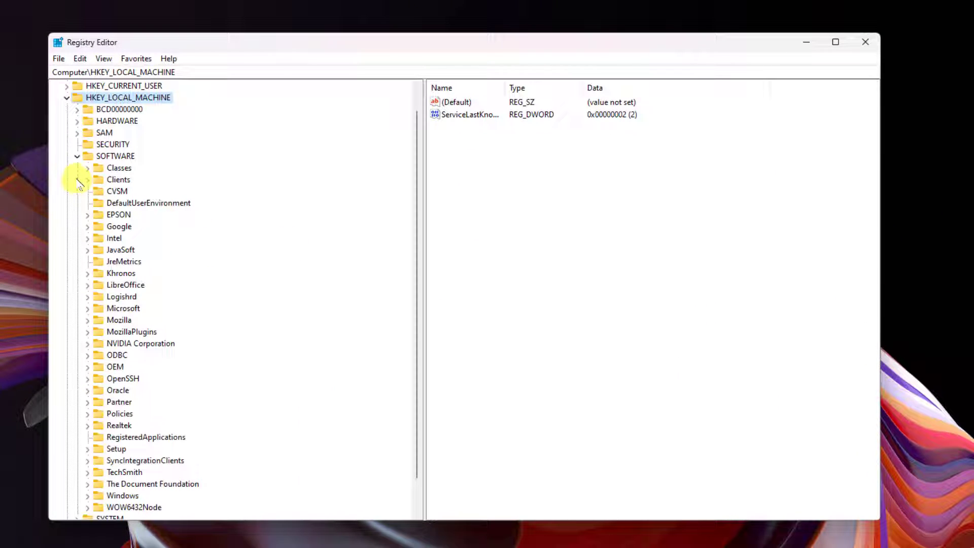
left_click(86, 414)
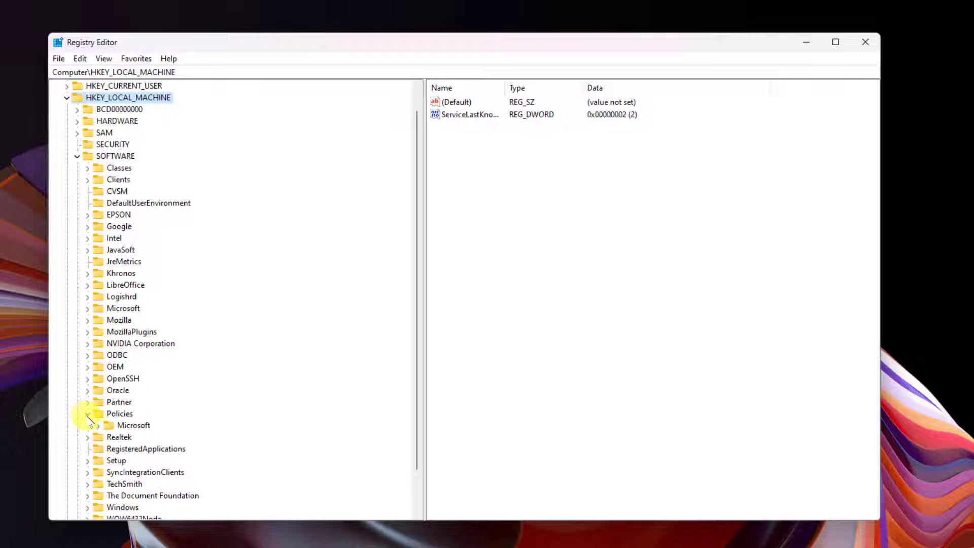
left_click(91, 425)
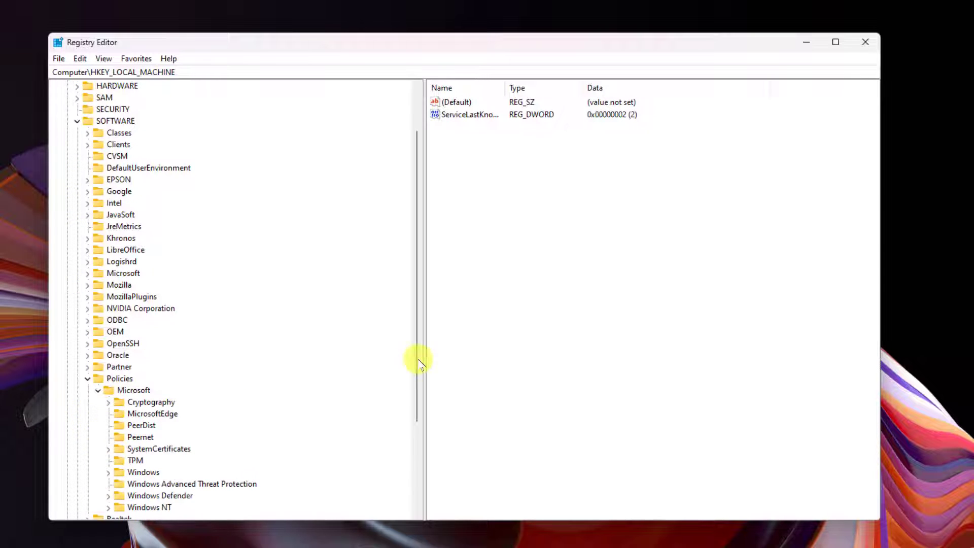
scroll("down", 3)
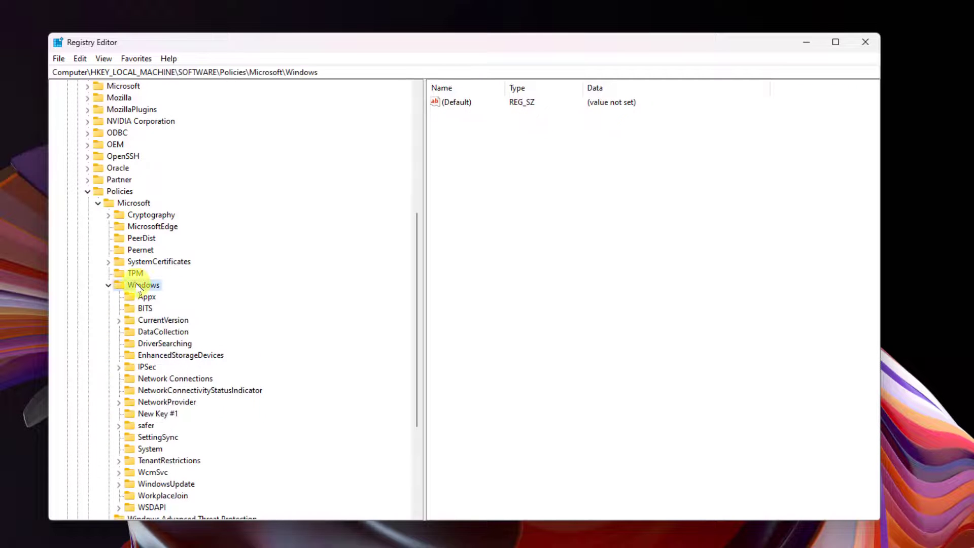
right_click(143, 285)
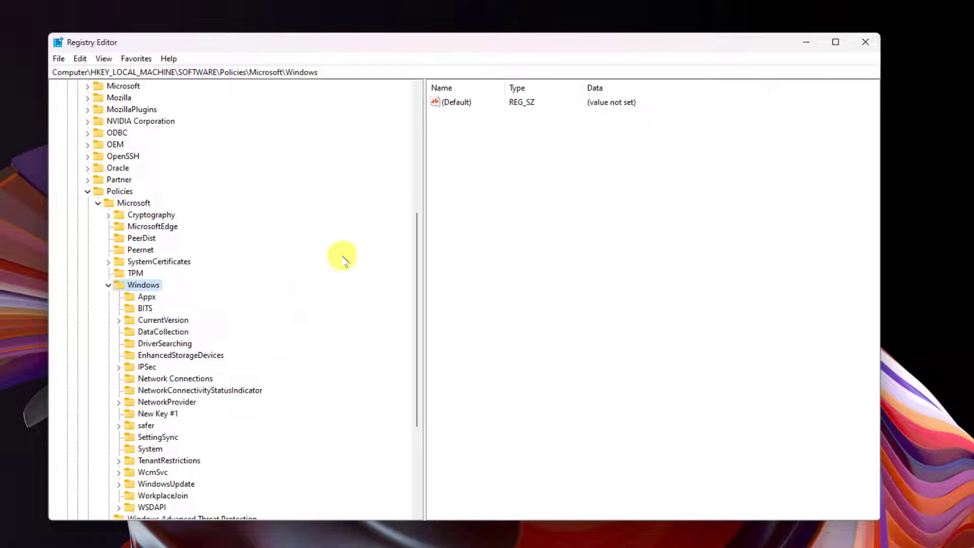
Create DWORD AllowAllTrustedApps in the Appx key and keep its data at 0
left_click(148, 296)
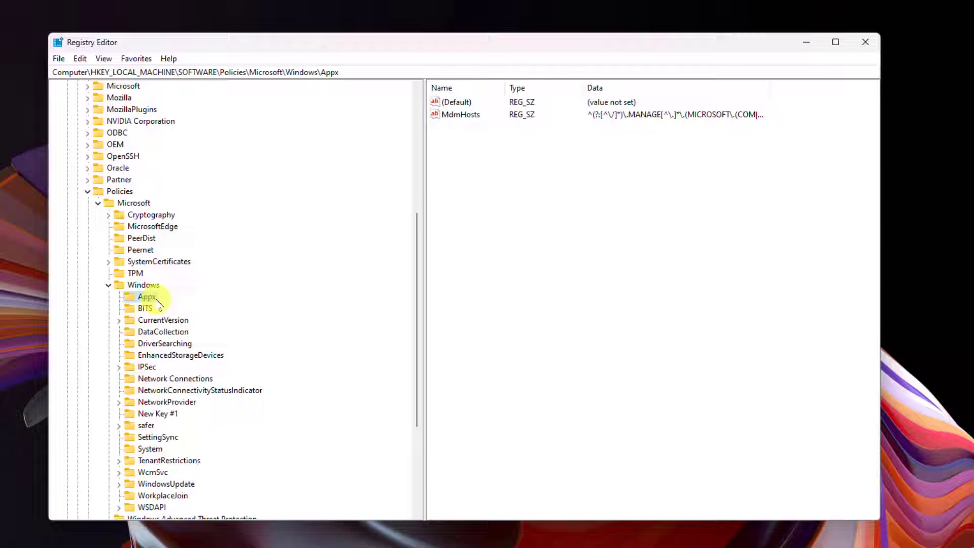
mouse_move(527, 200)
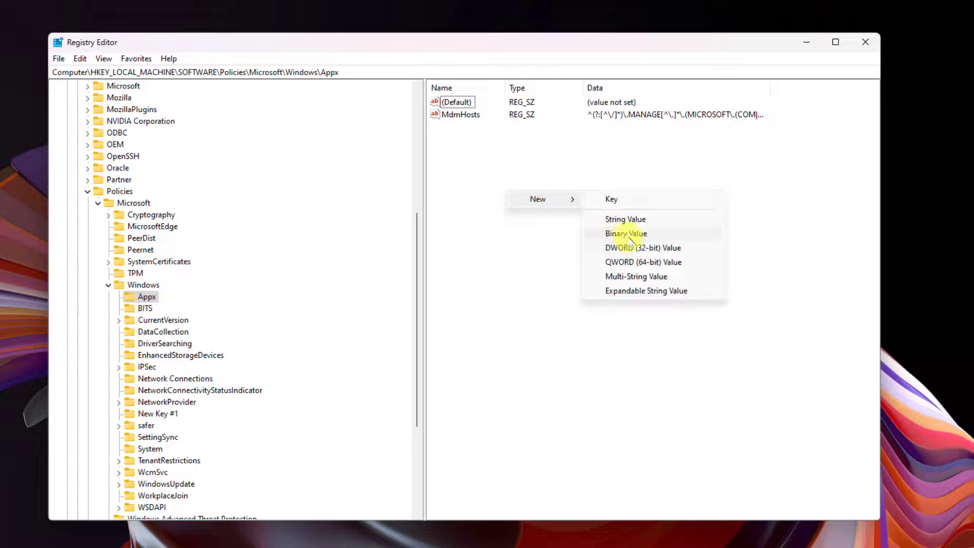
left_click(643, 247)
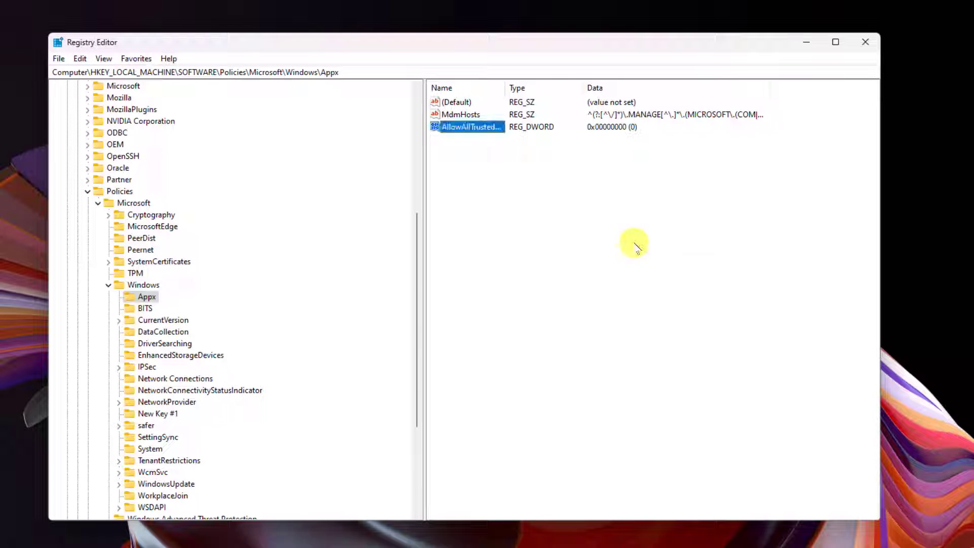
double_click(469, 127)
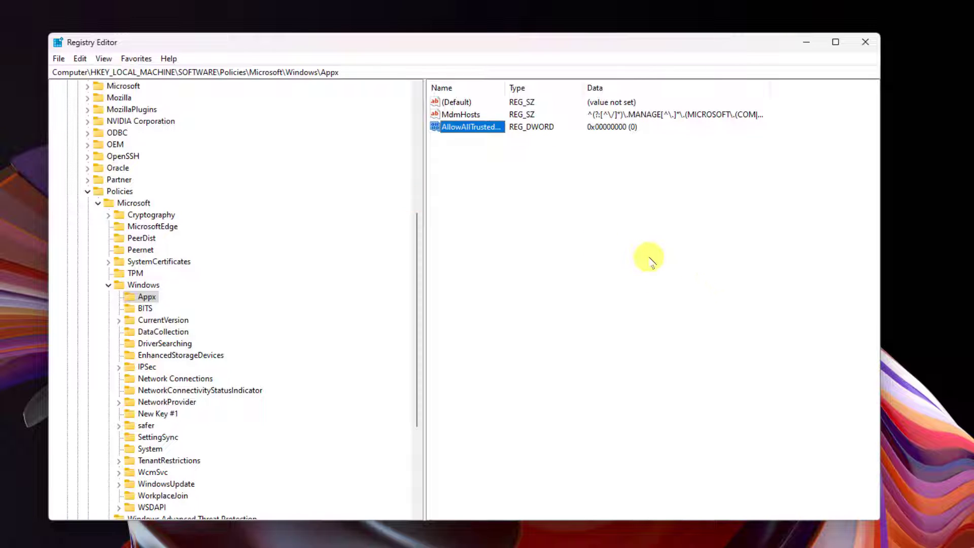
mouse_move(844, 66)
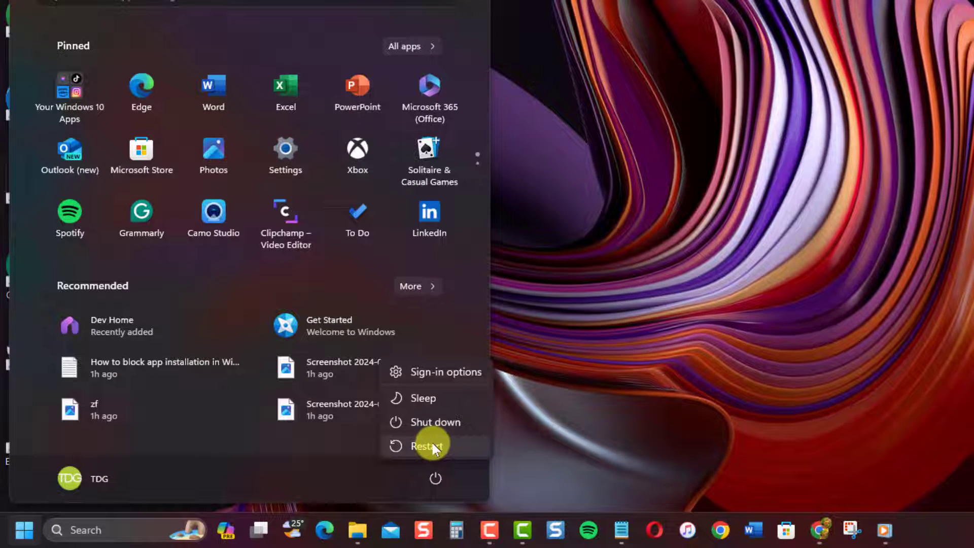
mouse_move(427, 446)
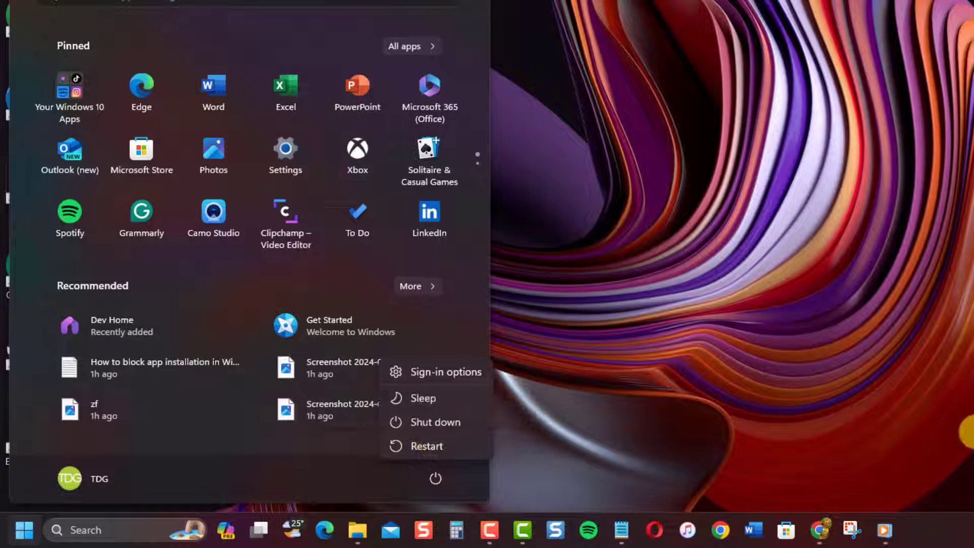